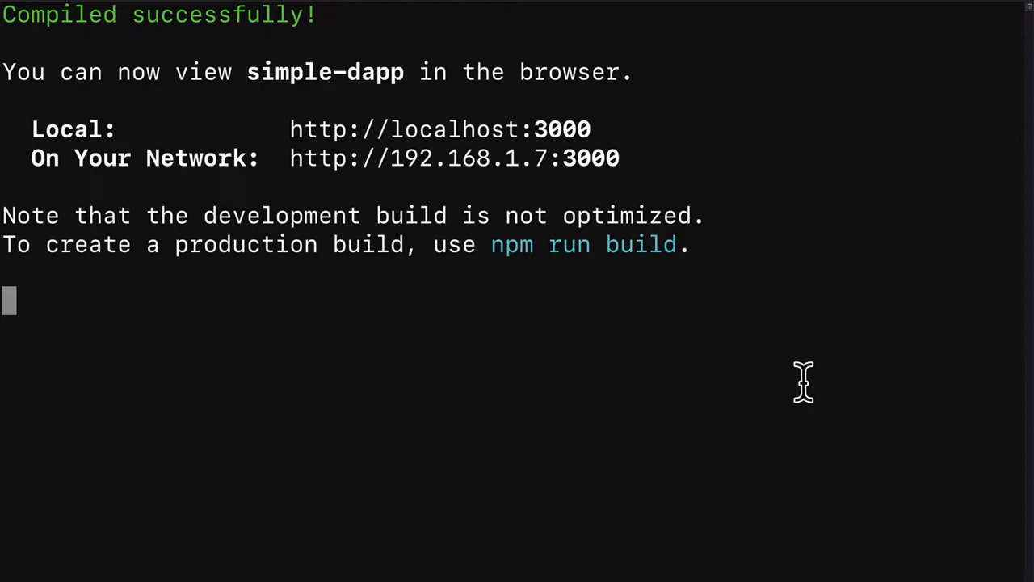
Restart the simple-dapp dev server with Ctrl+C followed by npm start.
key("ctrl+c")
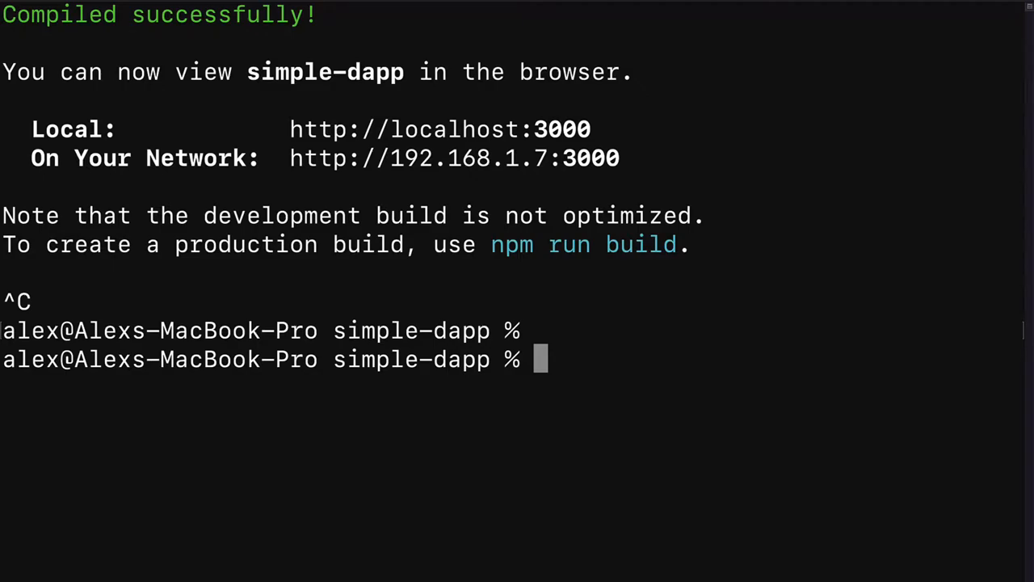
type("npm start")
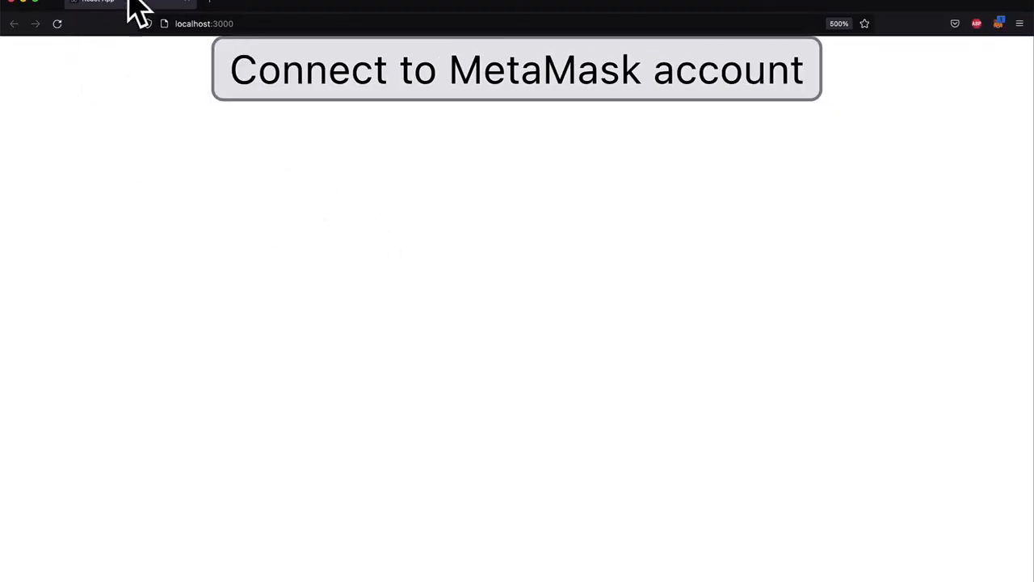
mouse_move(751, 105)
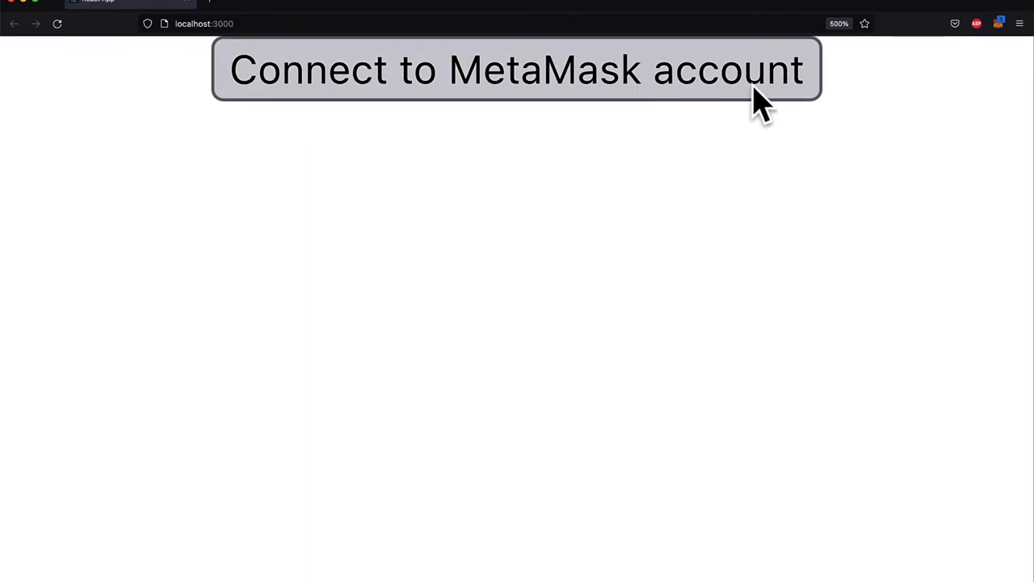
mouse_move(256, 148)
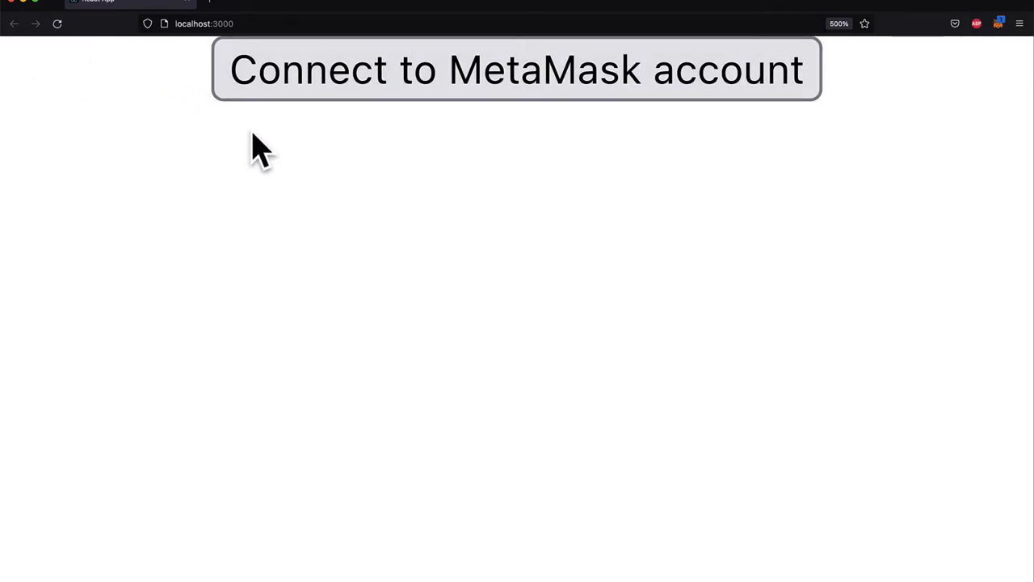
mouse_move(676, 100)
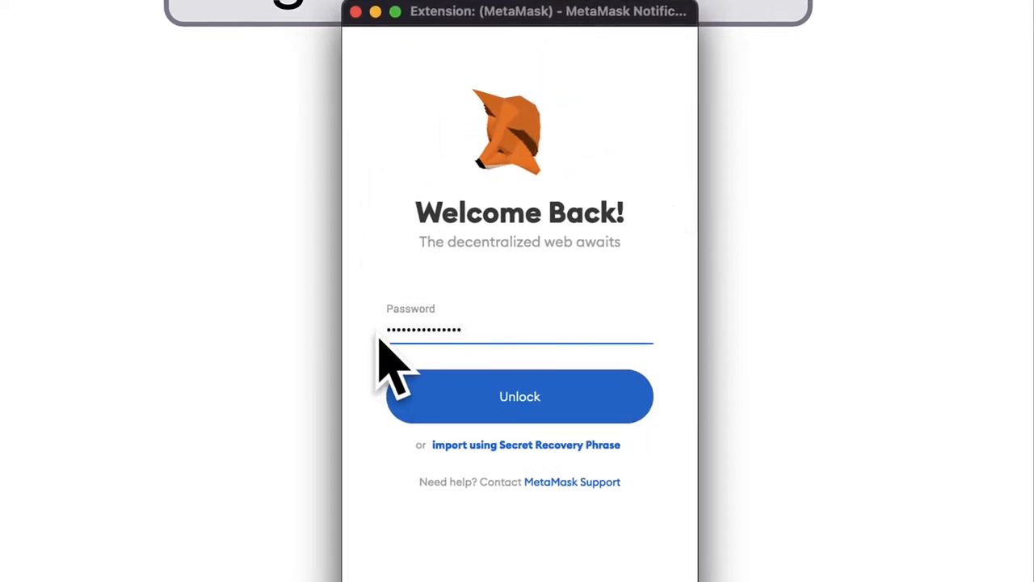
mouse_move(375, 364)
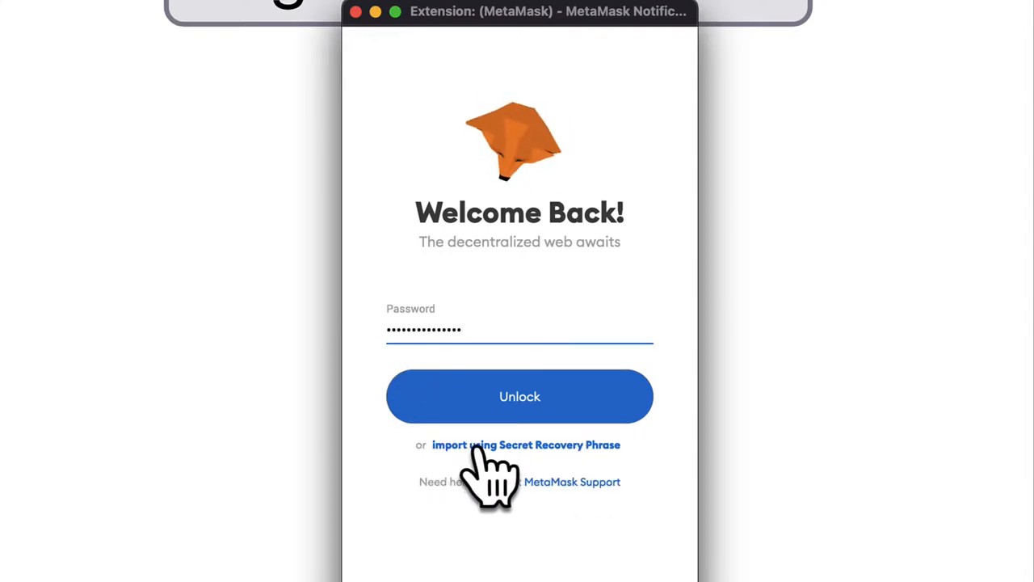
Choose 'import using Secret Recovery Phrase' in the MetaMask unlock popup.
left_click(526, 444)
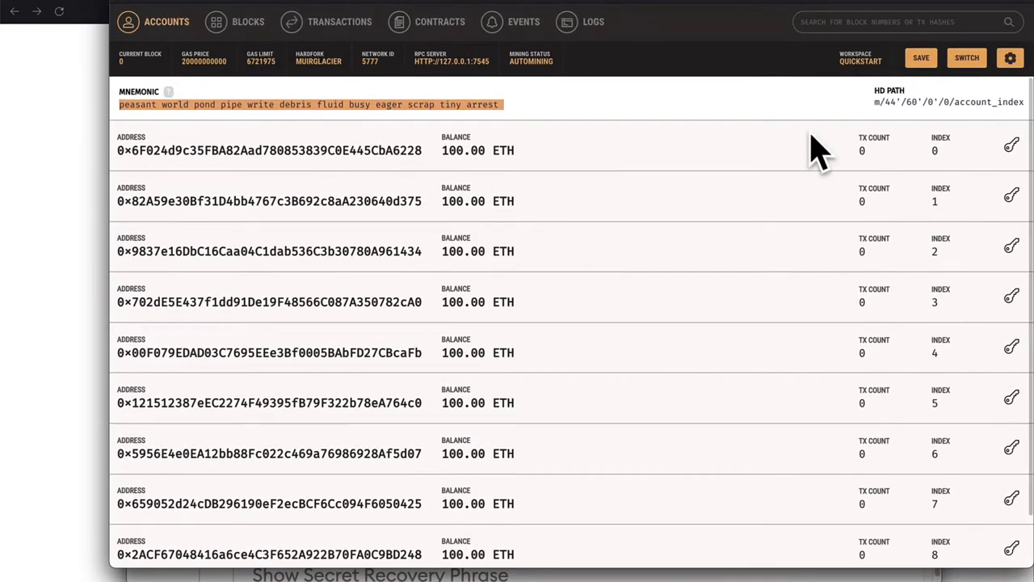
mouse_move(105, 566)
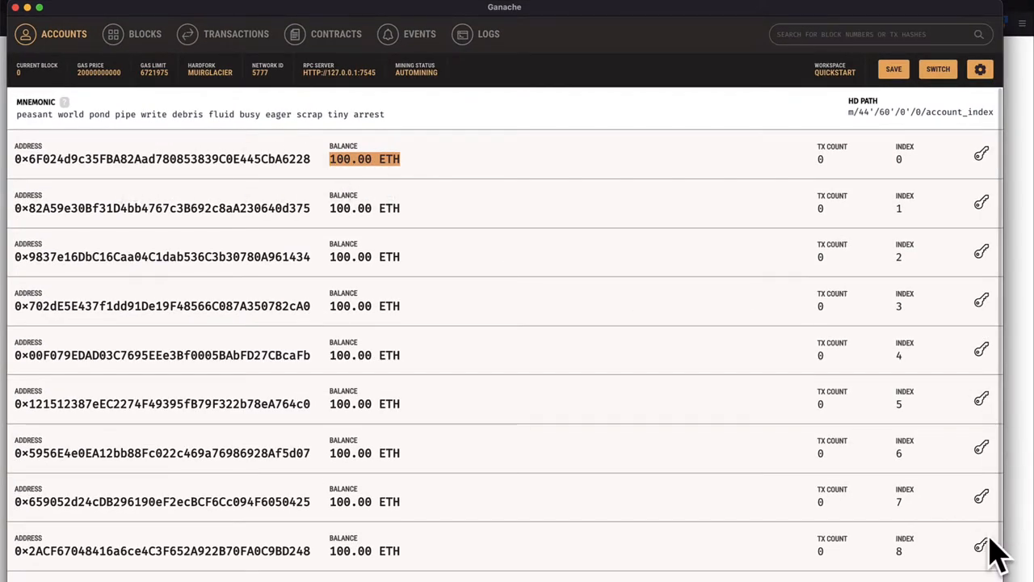
mouse_move(983, 155)
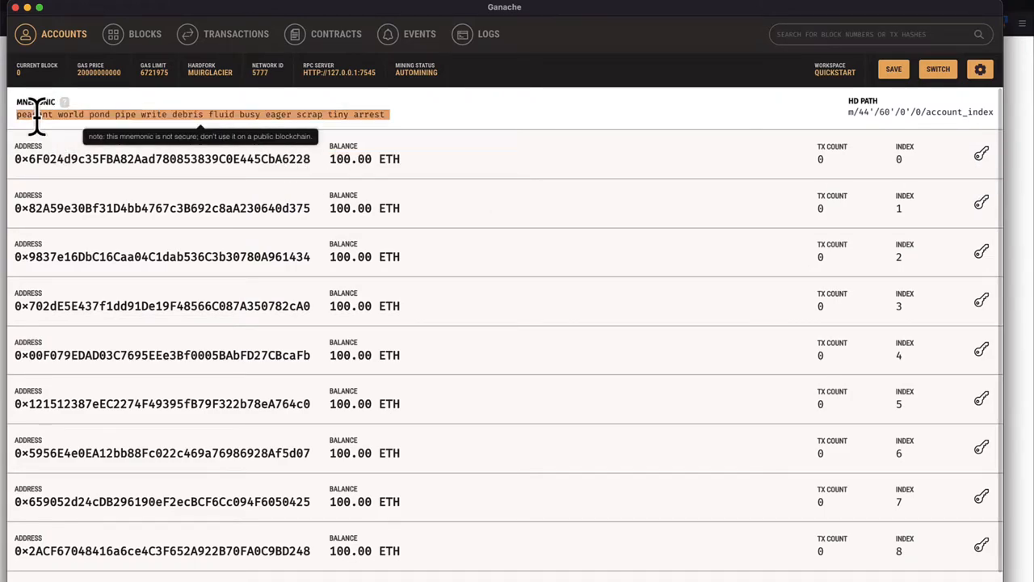
mouse_move(40, 117)
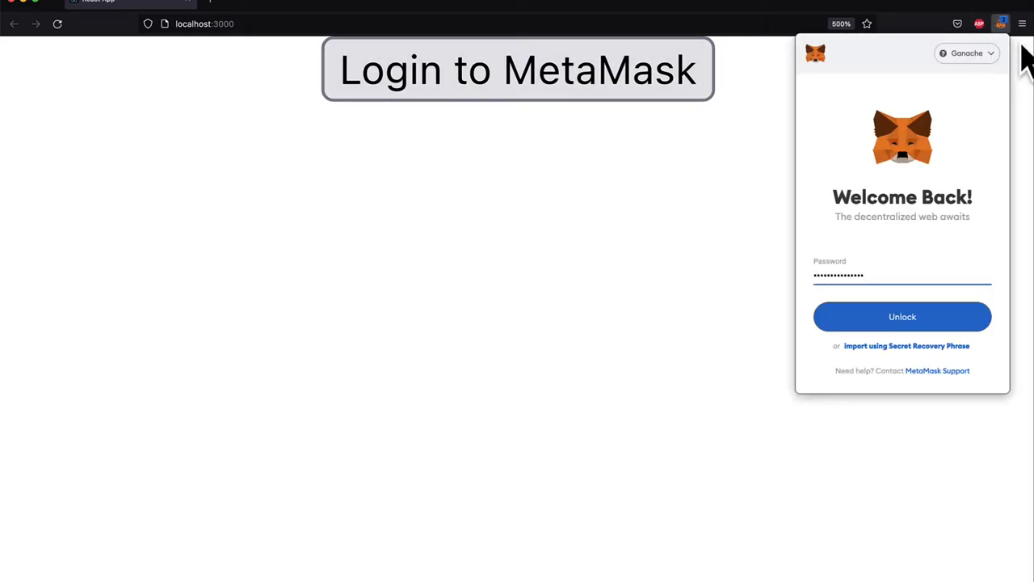
Restore MetaMask with the Ganache mnemonic and scroll down to the password fields.
left_click(908, 345)
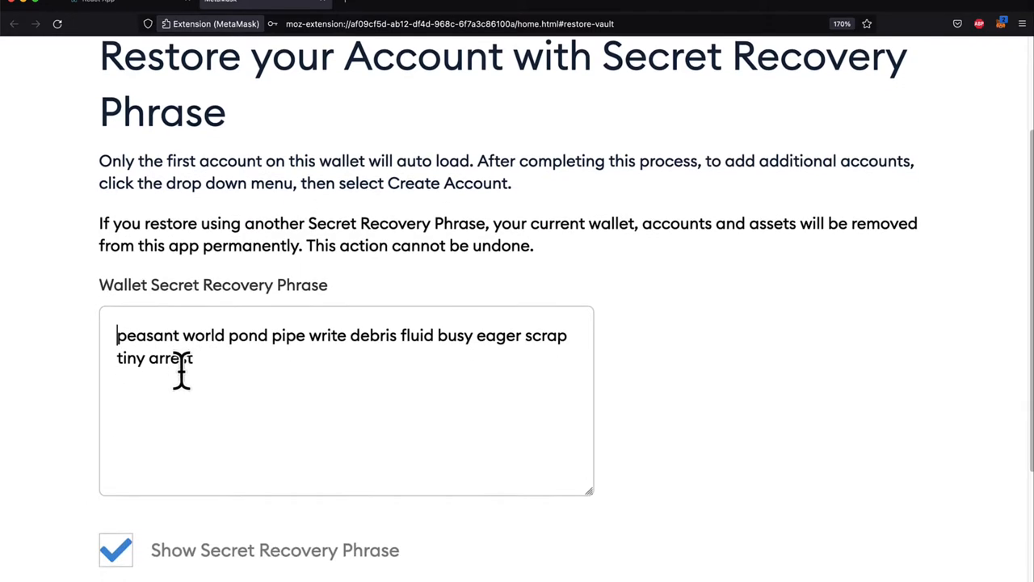
scroll("down", 3)
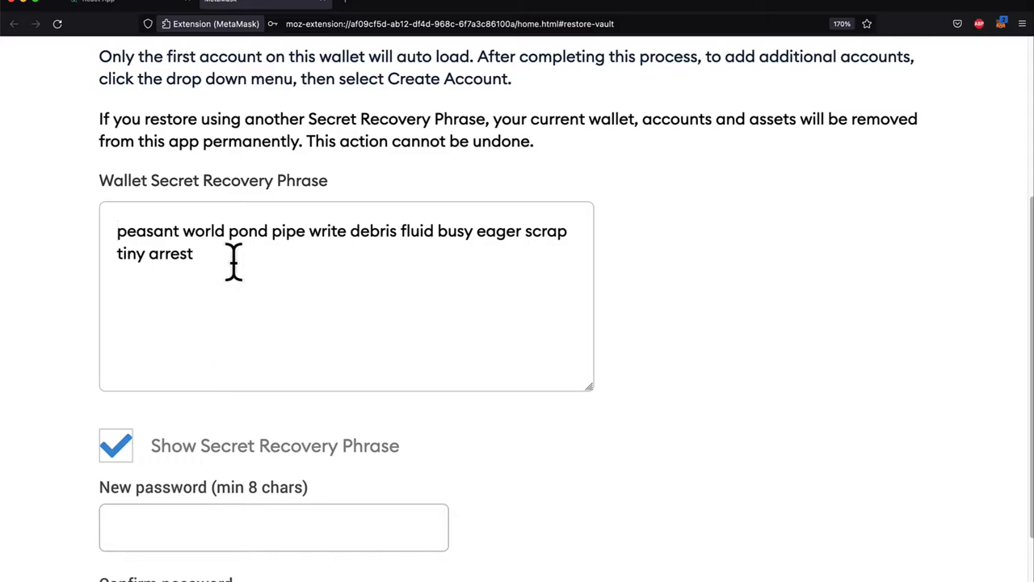
mouse_move(400, 319)
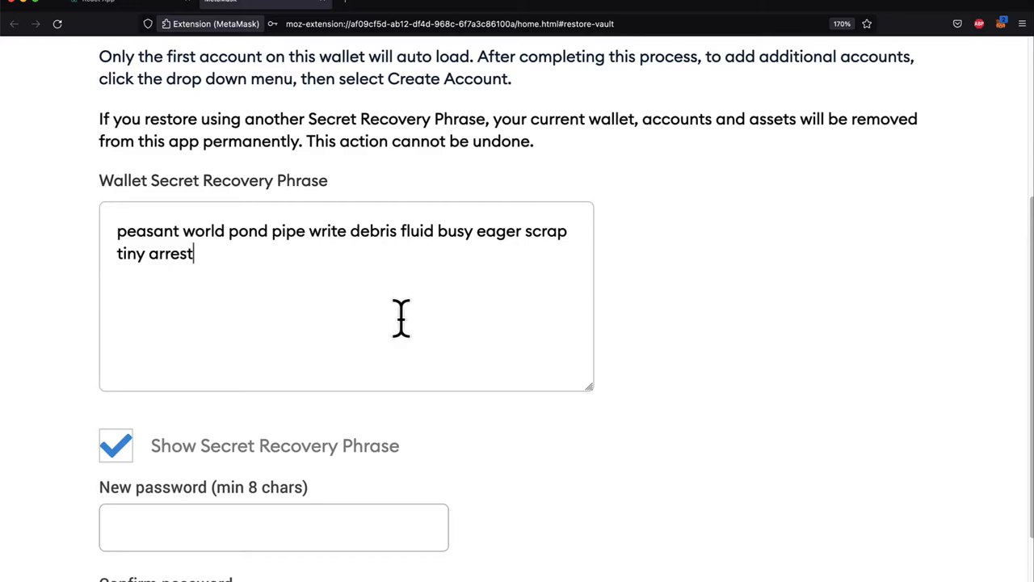
scroll("down", 3)
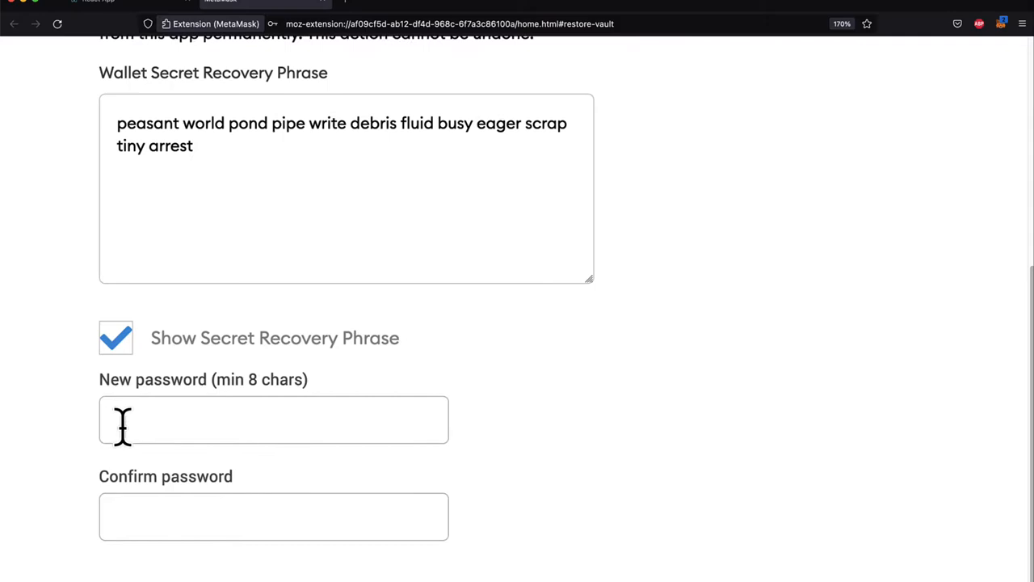
scroll("down", 3)
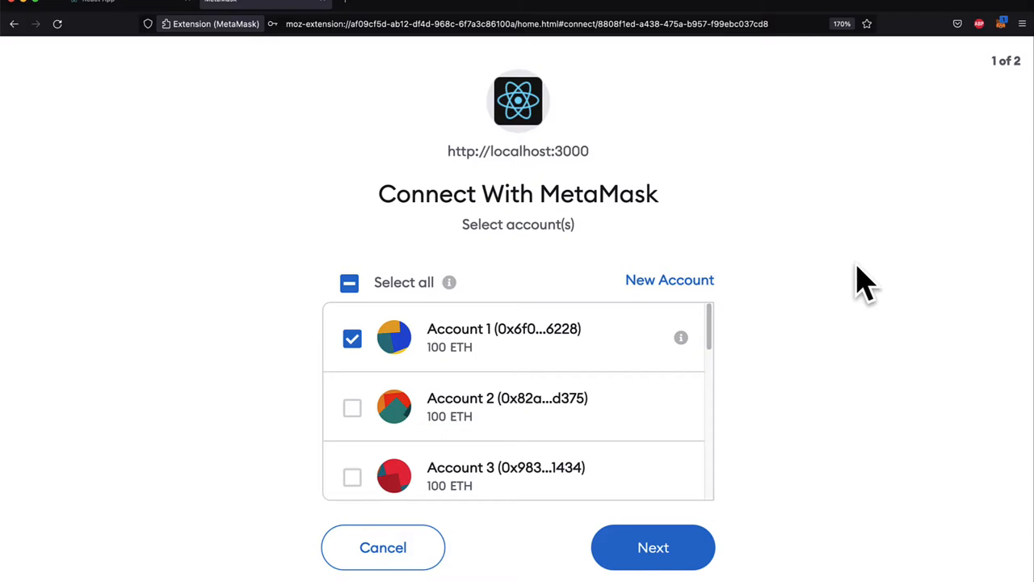
Connect Account 1 to localhost:3000 via Next and Connect in MetaMask.
triple_click(518, 194)
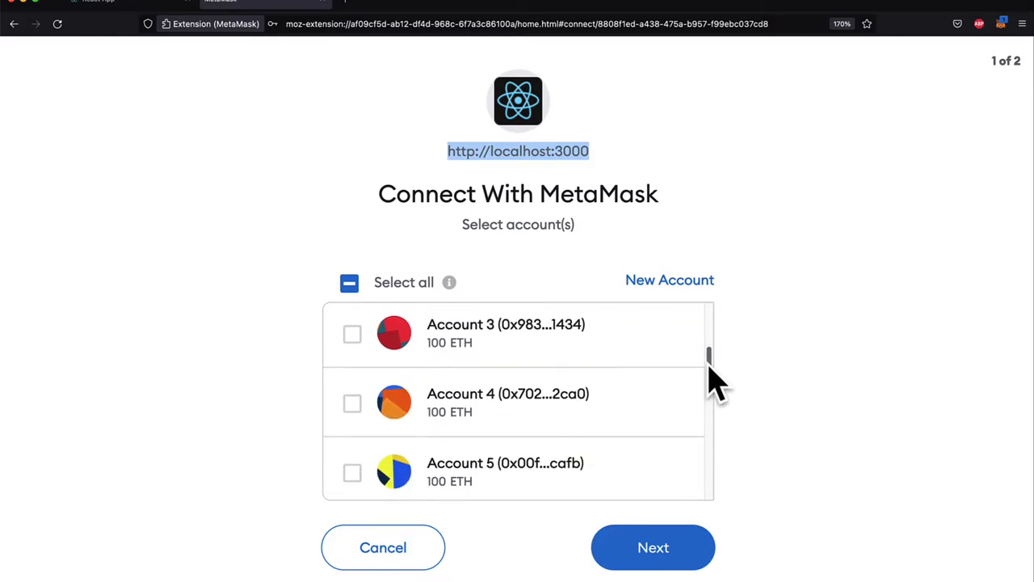
scroll("down", 3)
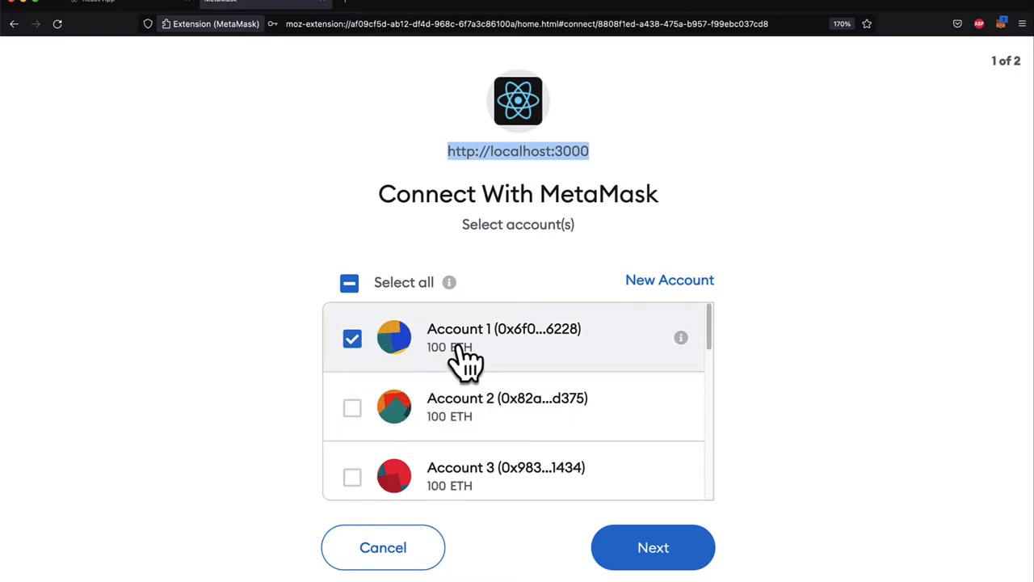
mouse_move(517, 477)
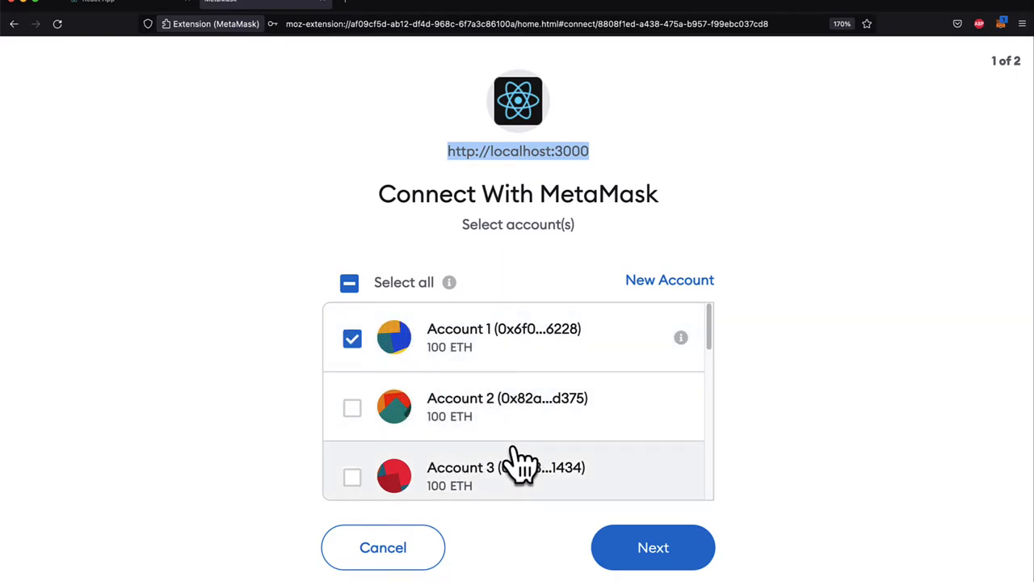
mouse_move(723, 525)
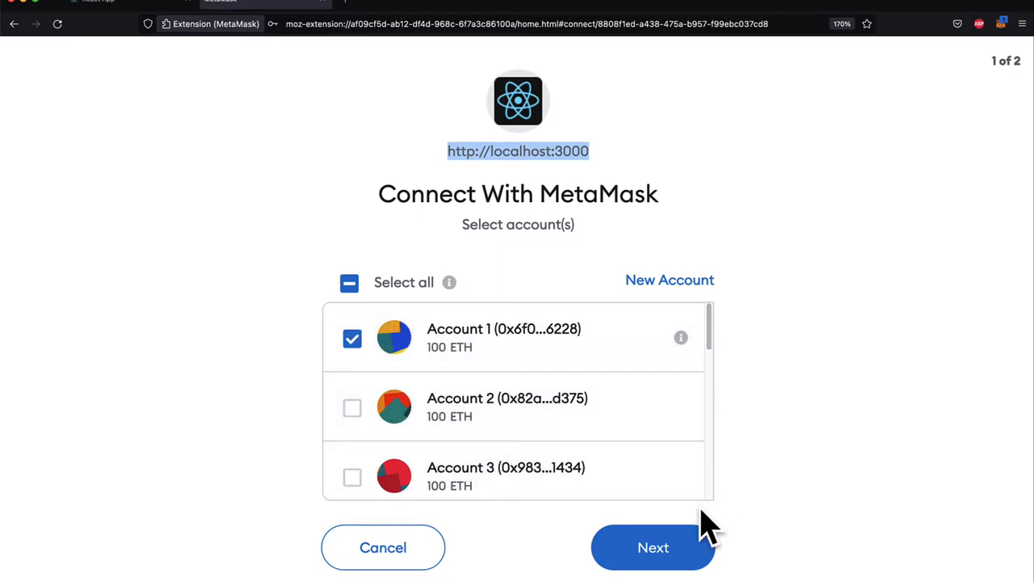
left_click(653, 547)
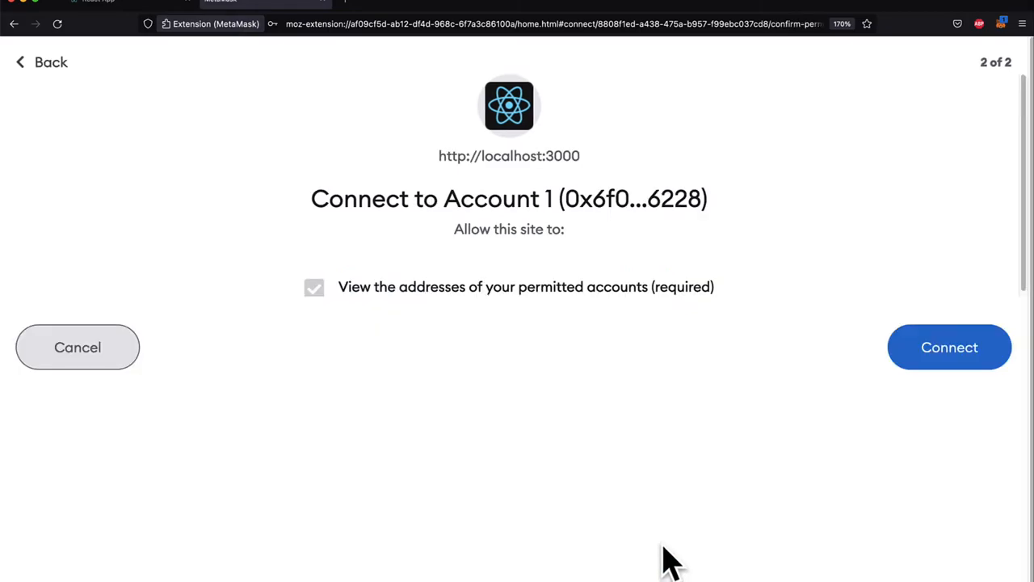
mouse_move(368, 295)
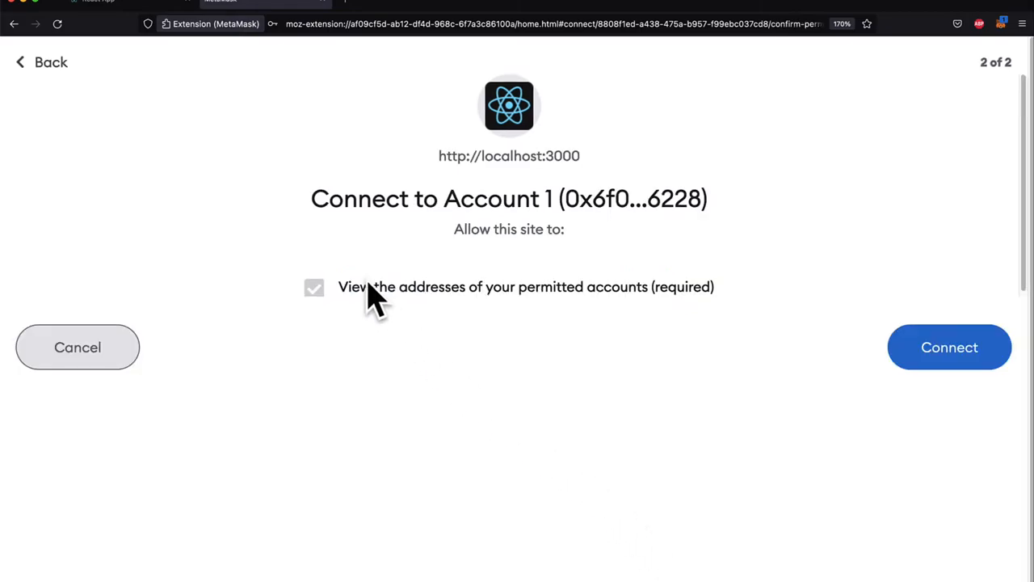
mouse_move(349, 319)
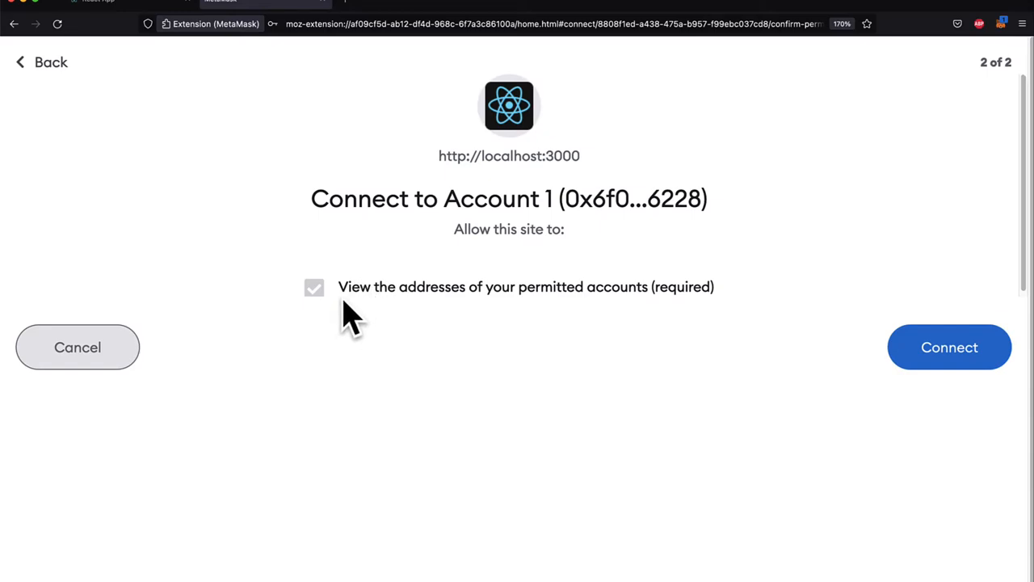
mouse_move(586, 327)
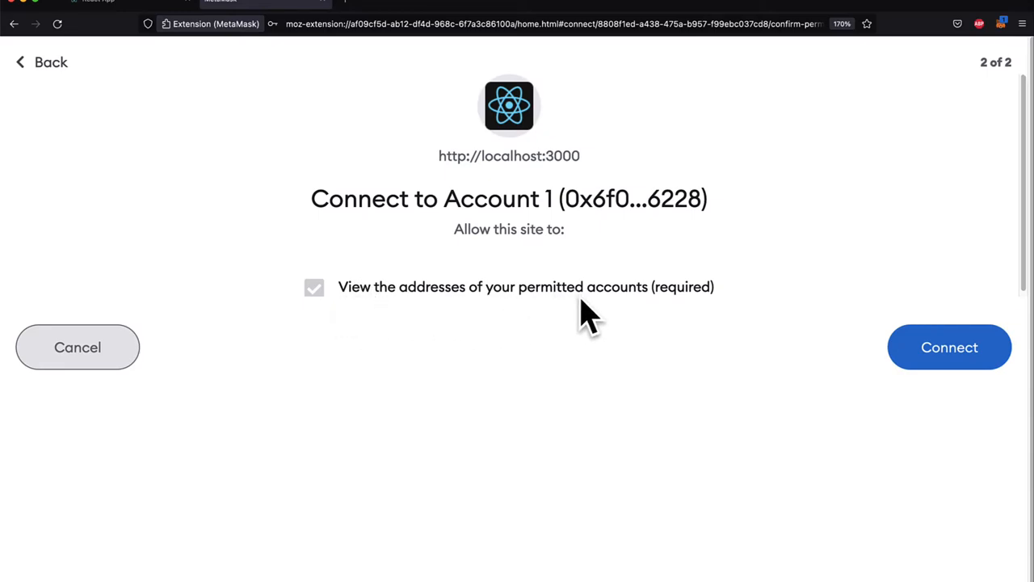
left_click(946, 347)
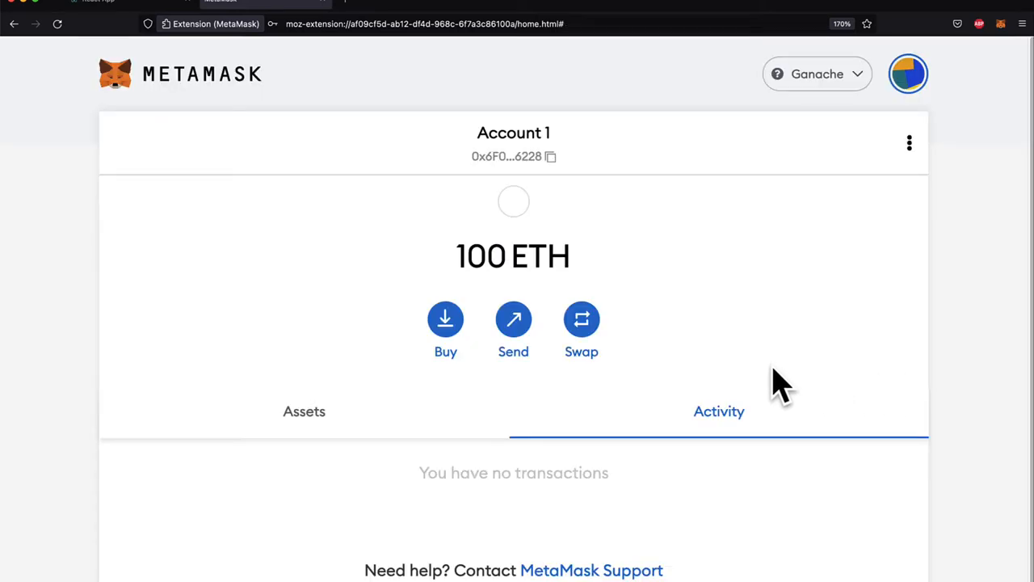
mouse_move(501, 154)
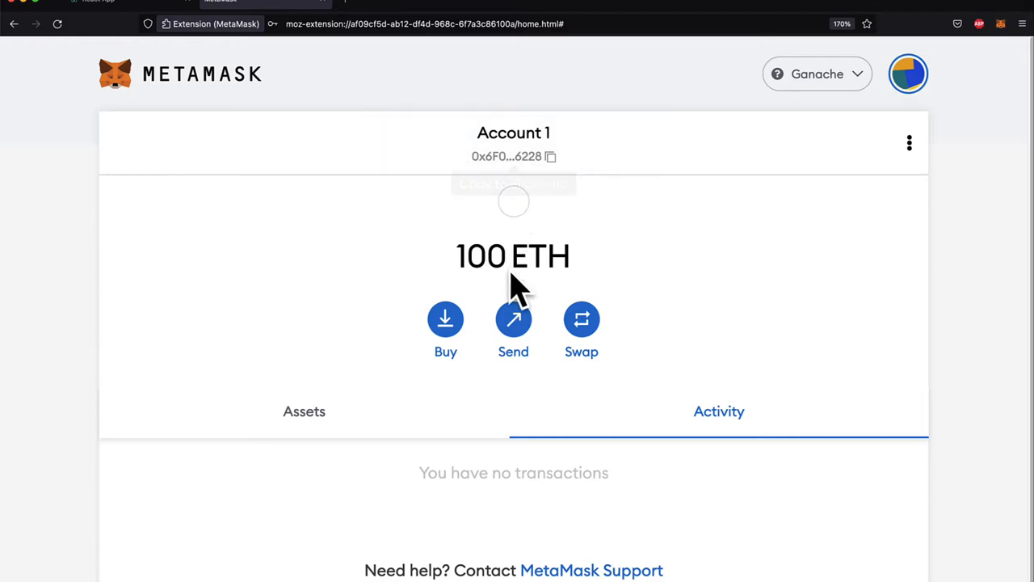
mouse_move(817, 97)
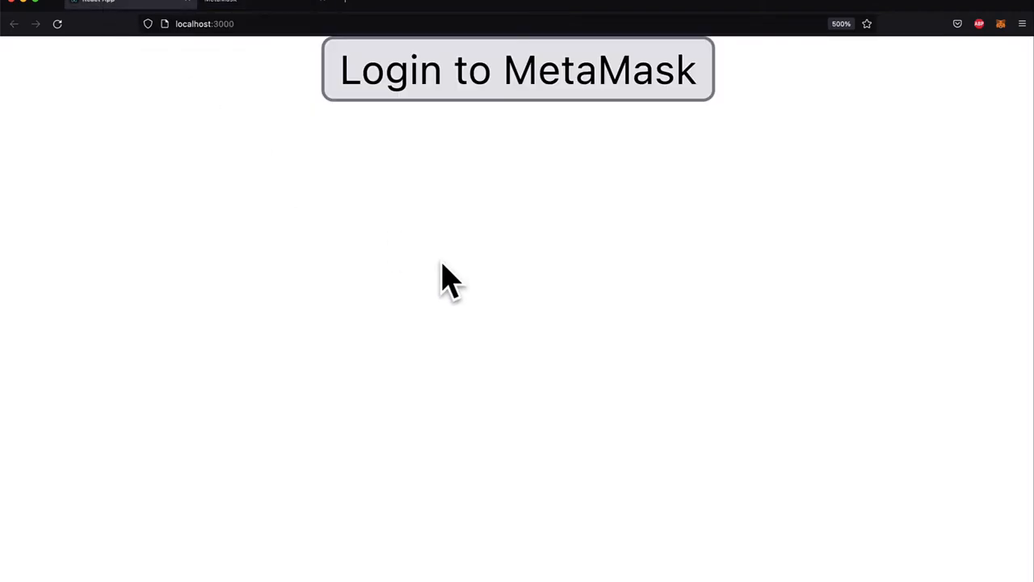
Log the dapp into MetaMask and view the account address with 100 ETH.
left_click(517, 72)
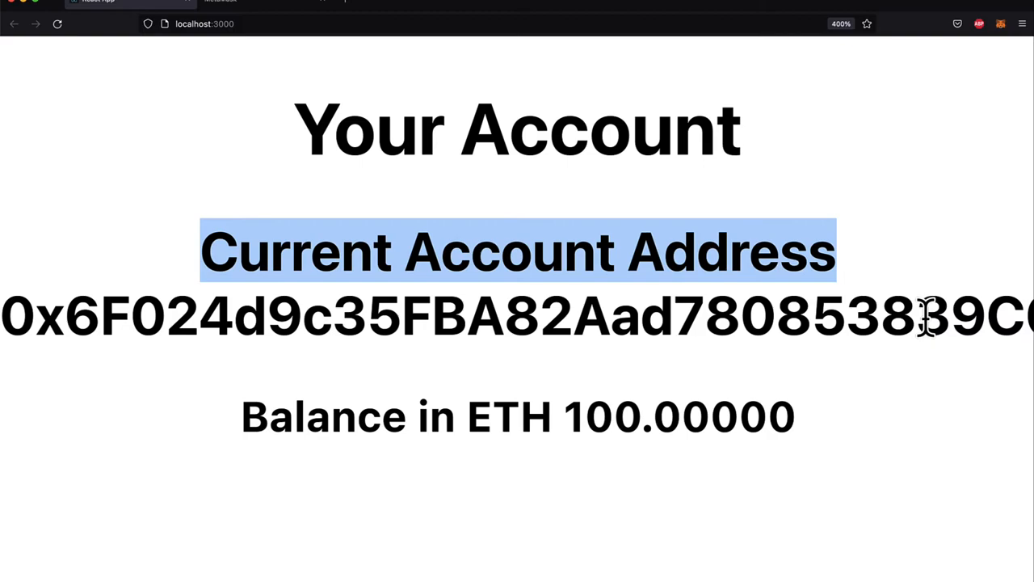
left_click(218, 457)
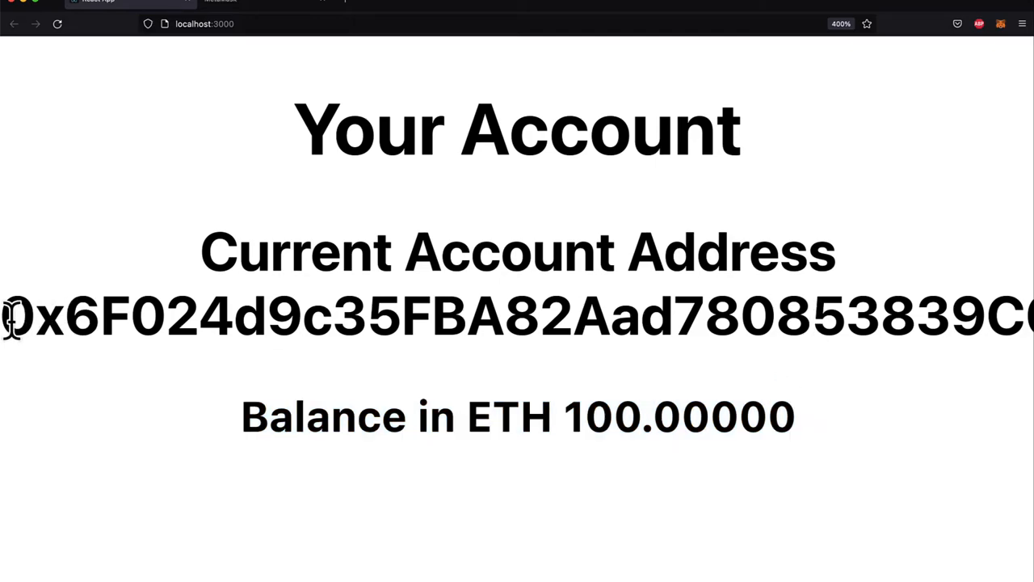
mouse_move(893, 460)
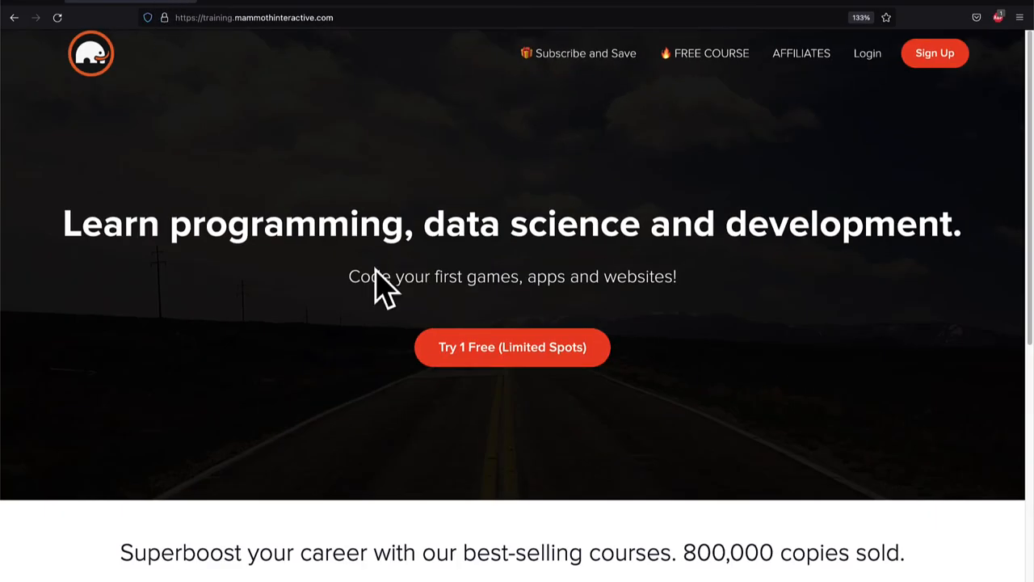
Scroll through the Mammoth Interactive /courses page listing bundles and prices.
scroll("down", 3)
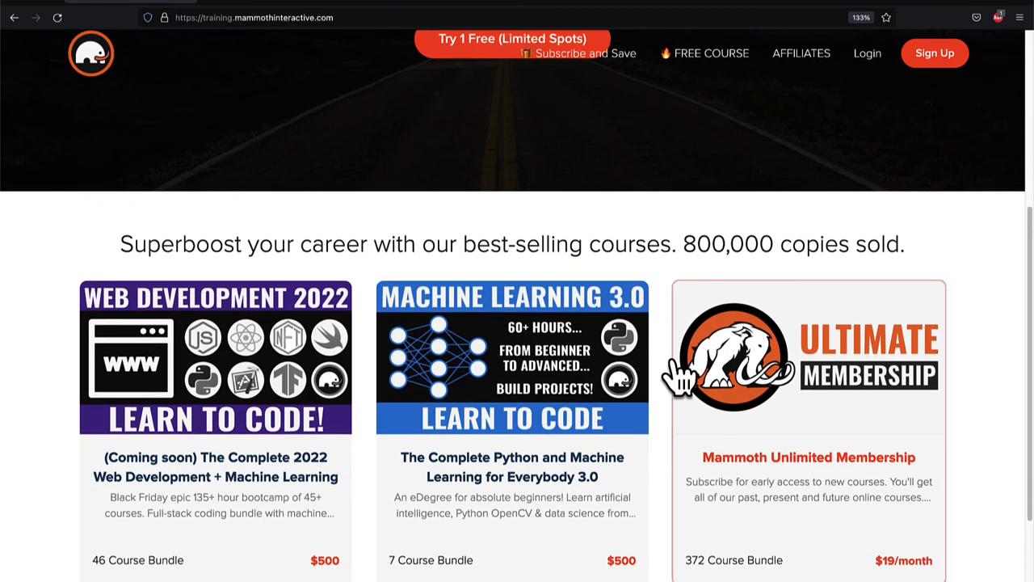
scroll("down", 3)
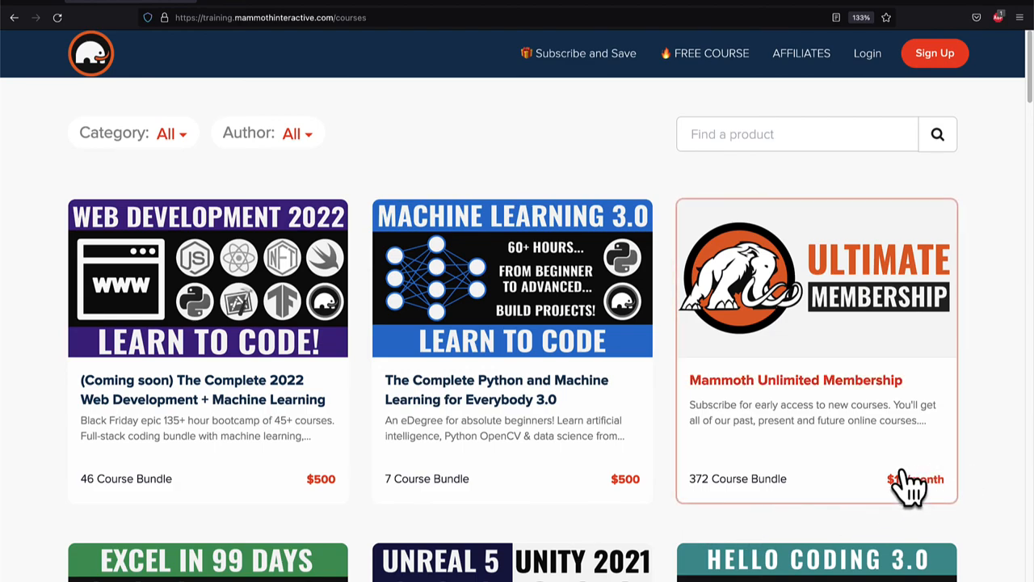
mouse_move(1005, 485)
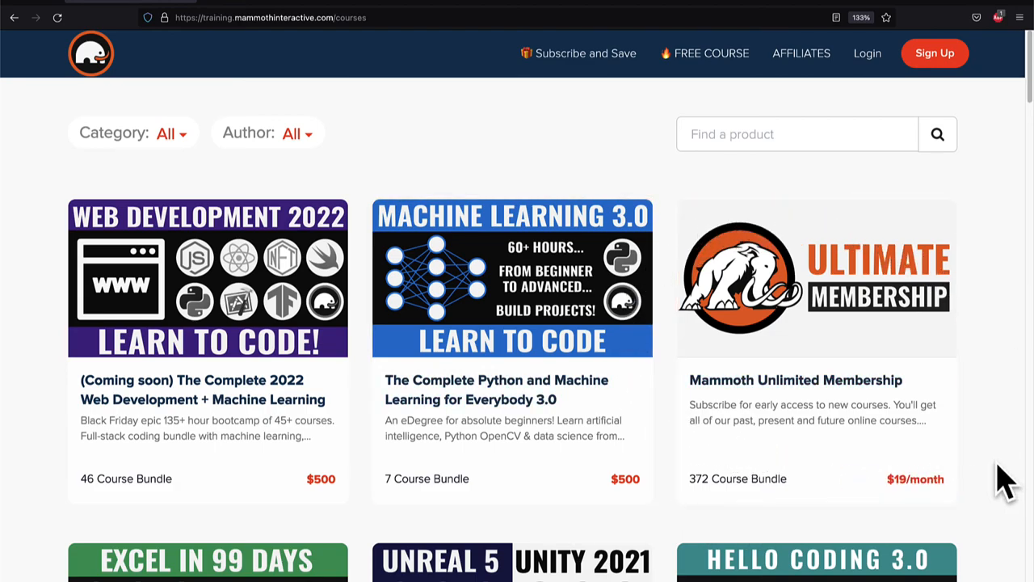
scroll("down", 3)
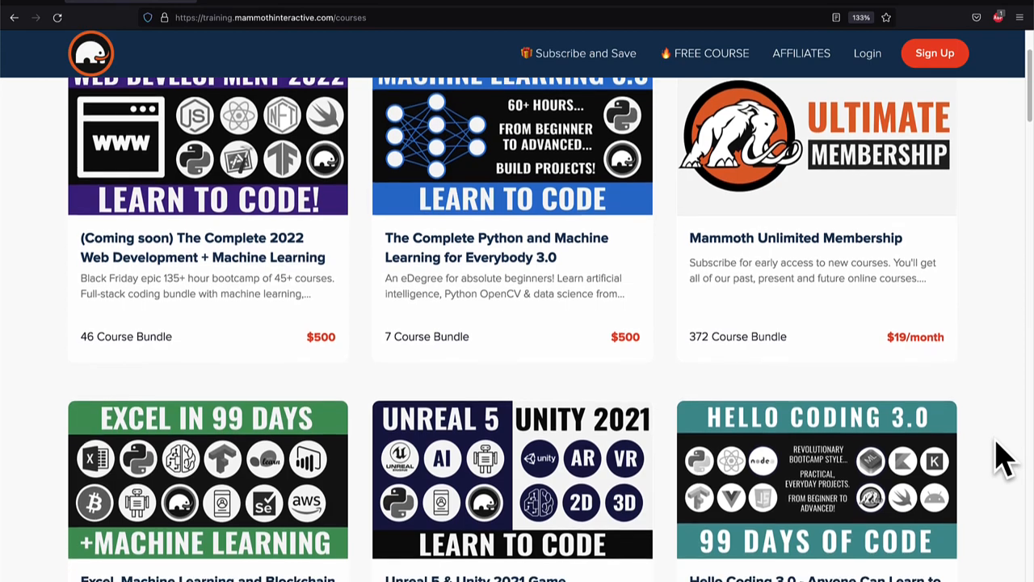
scroll("down", 3)
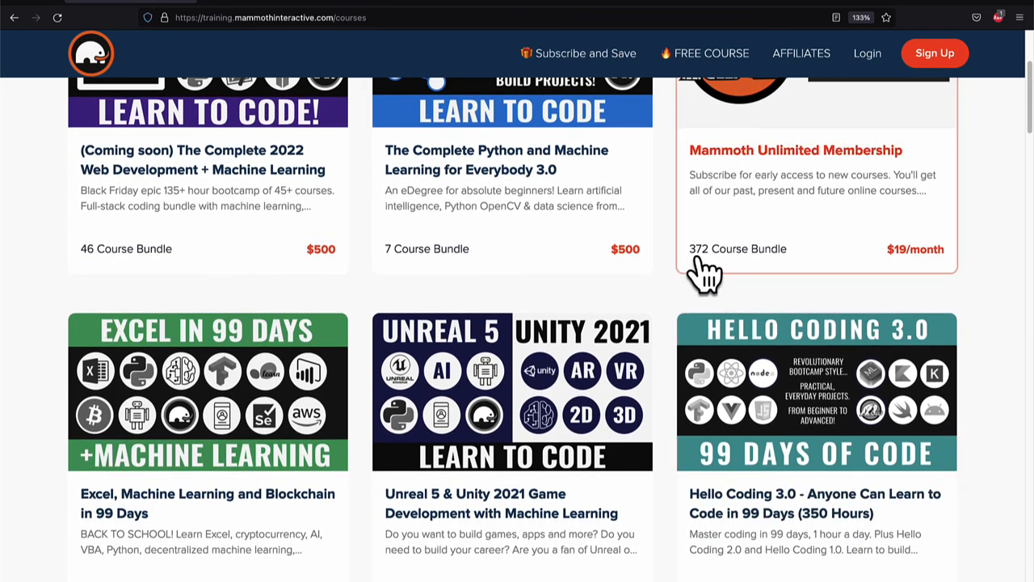
scroll("down", 3)
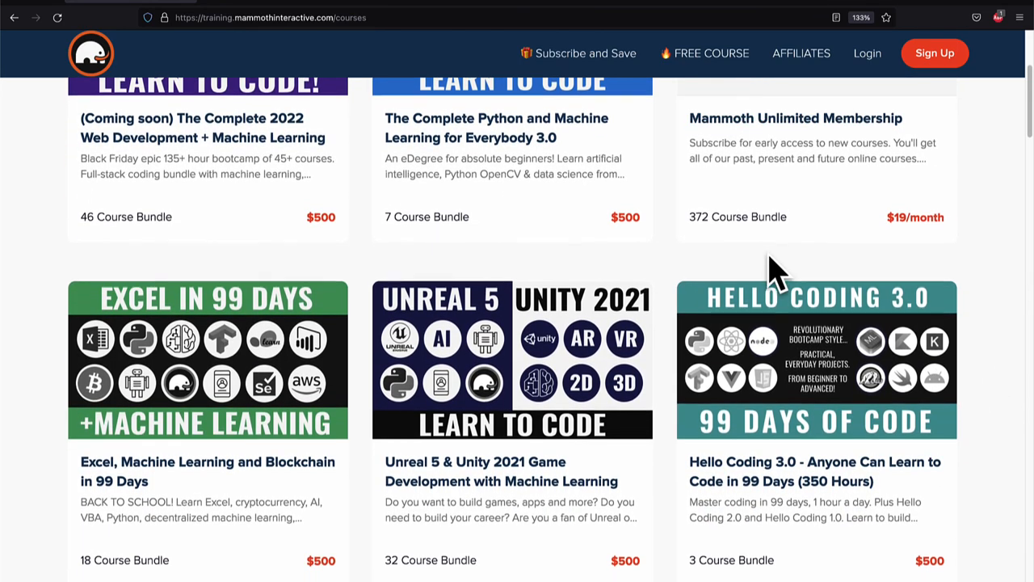